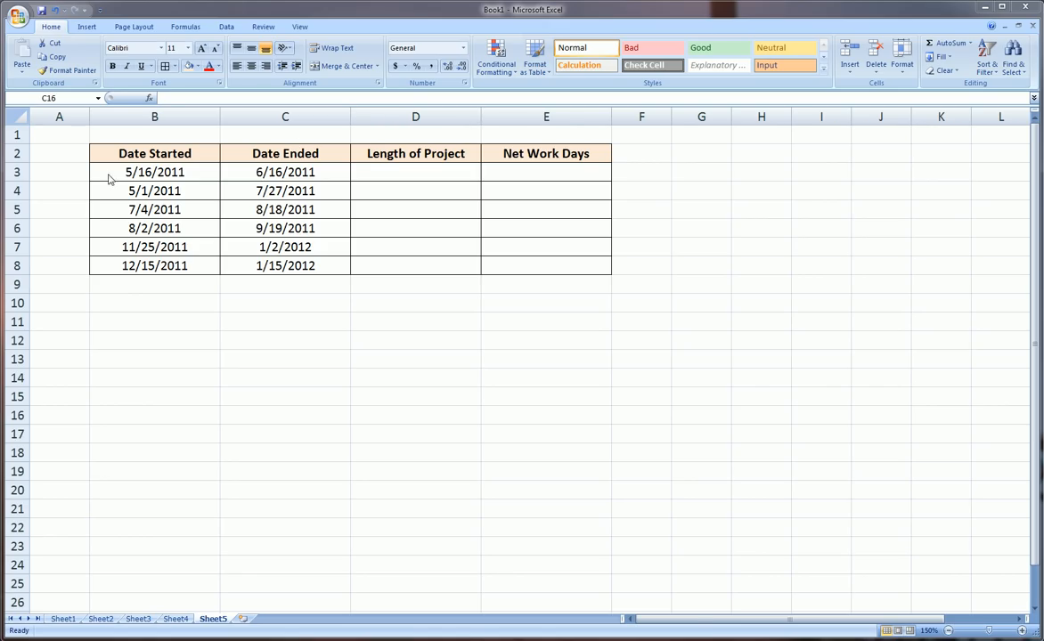
- Label A3–A8 Project 1 through Project 6 and check the project start and end dates
type("Project 1")
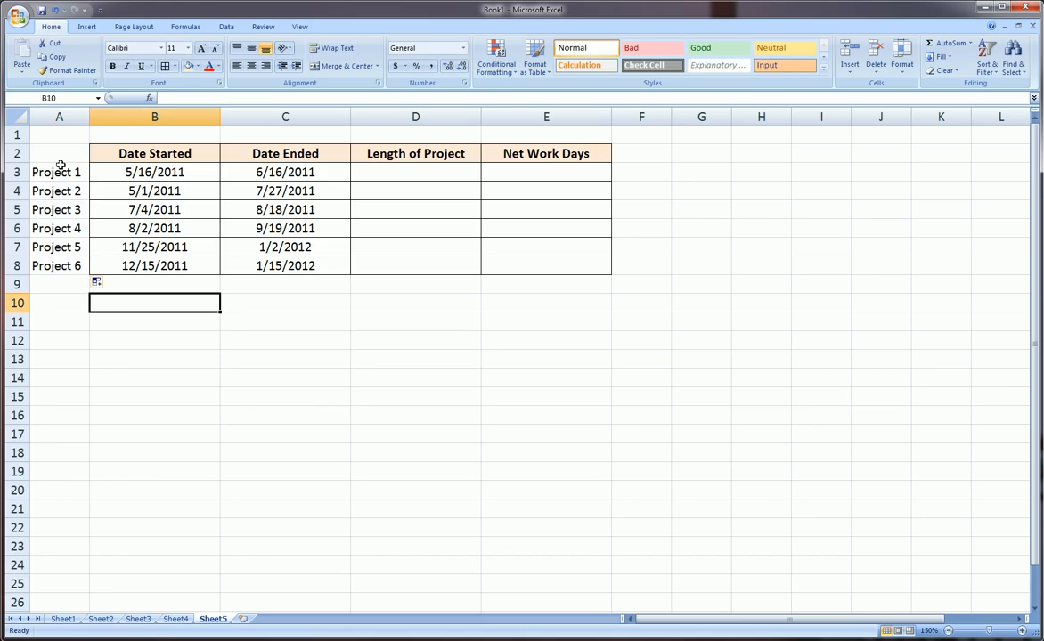
left_click(154, 172)
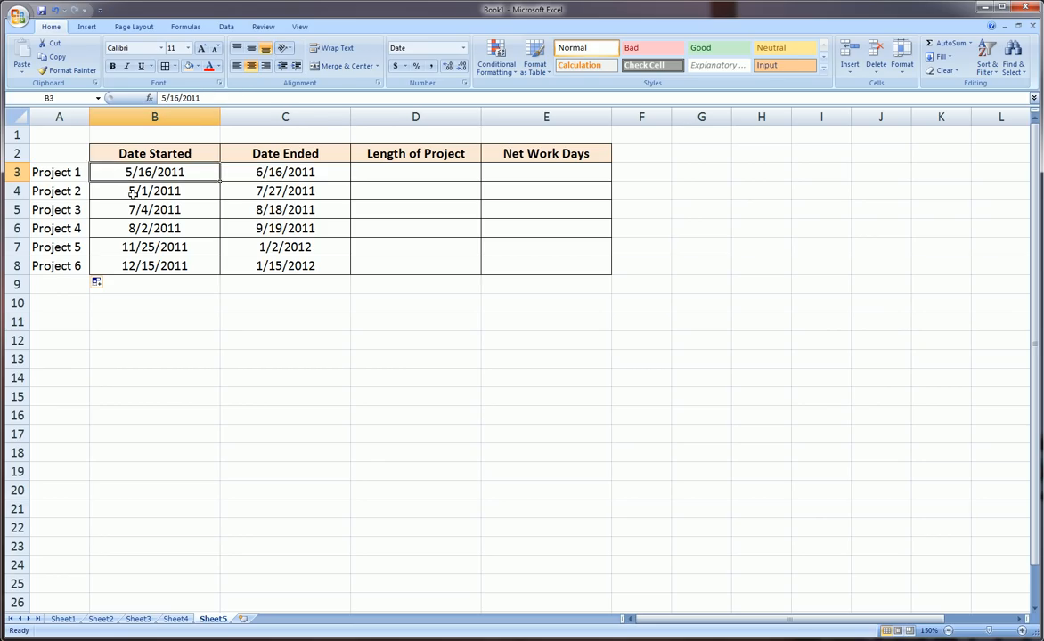
left_click(285, 209)
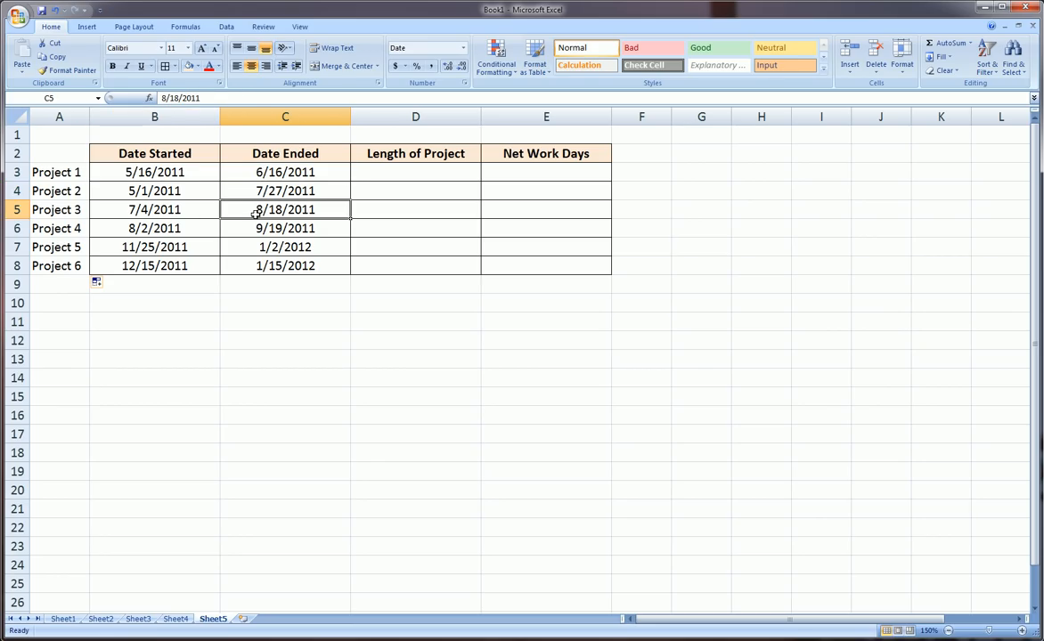
left_click(154, 172)
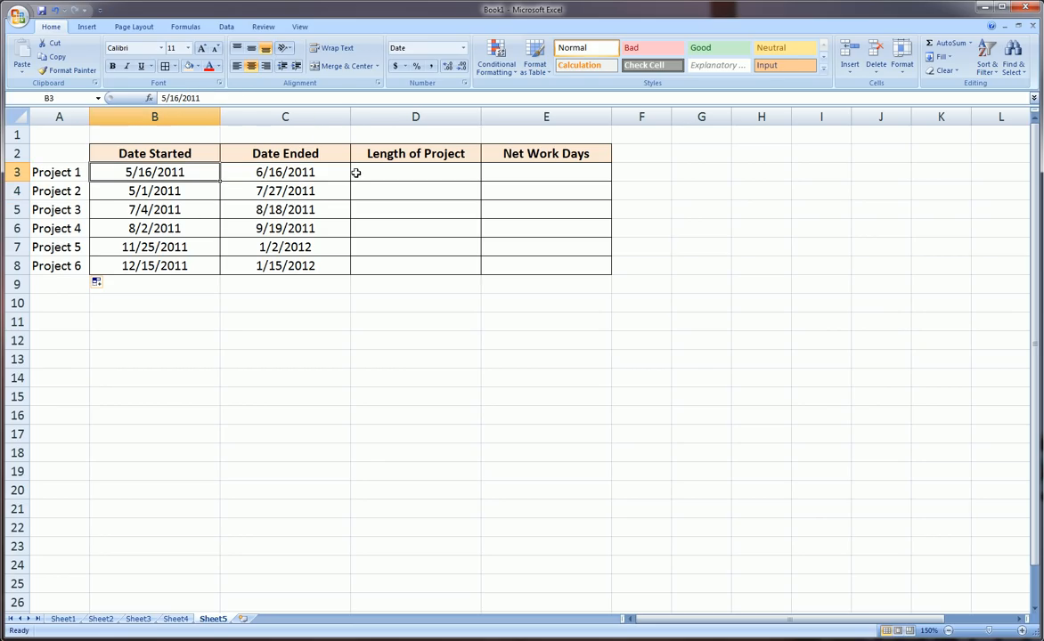
mouse_move(355, 172)
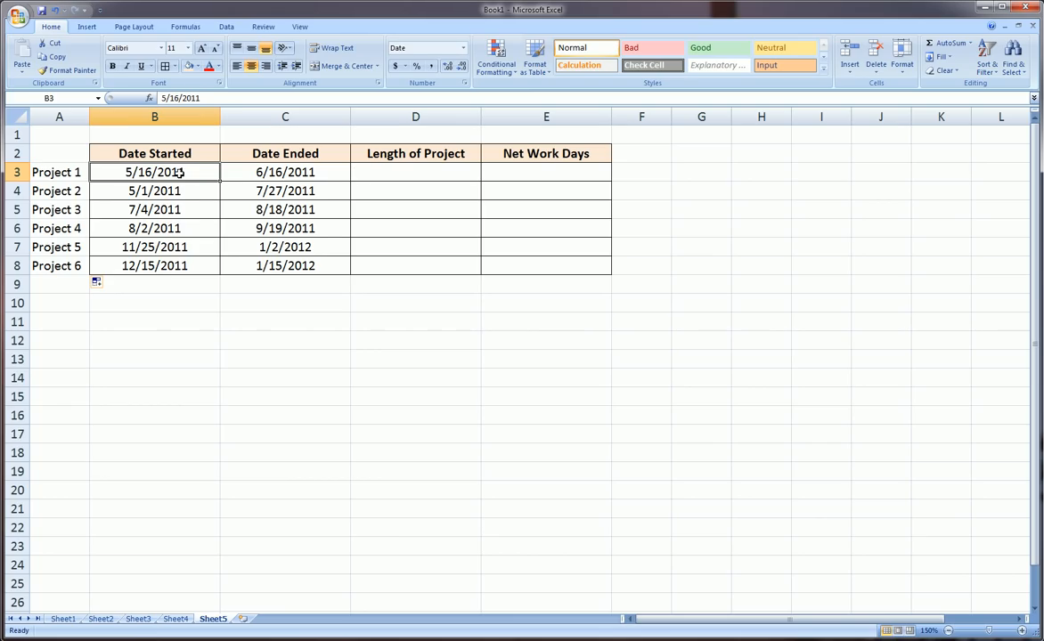
left_click(285, 172)
type("=")
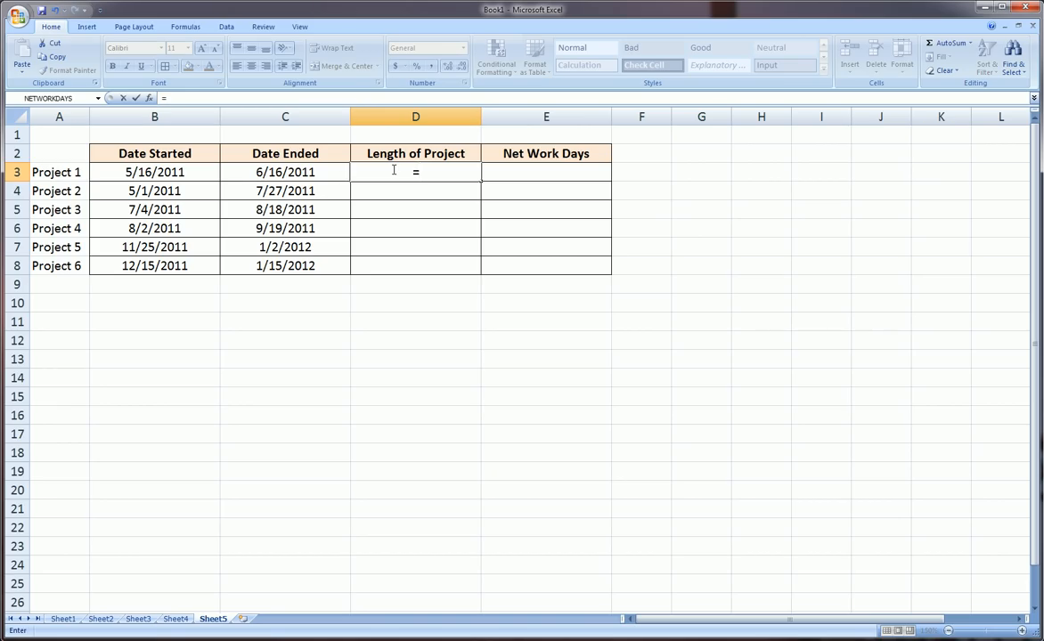
- Enter =C3-B3 in D3 so Project 1's length is end date minus start date
left_click(285, 172)
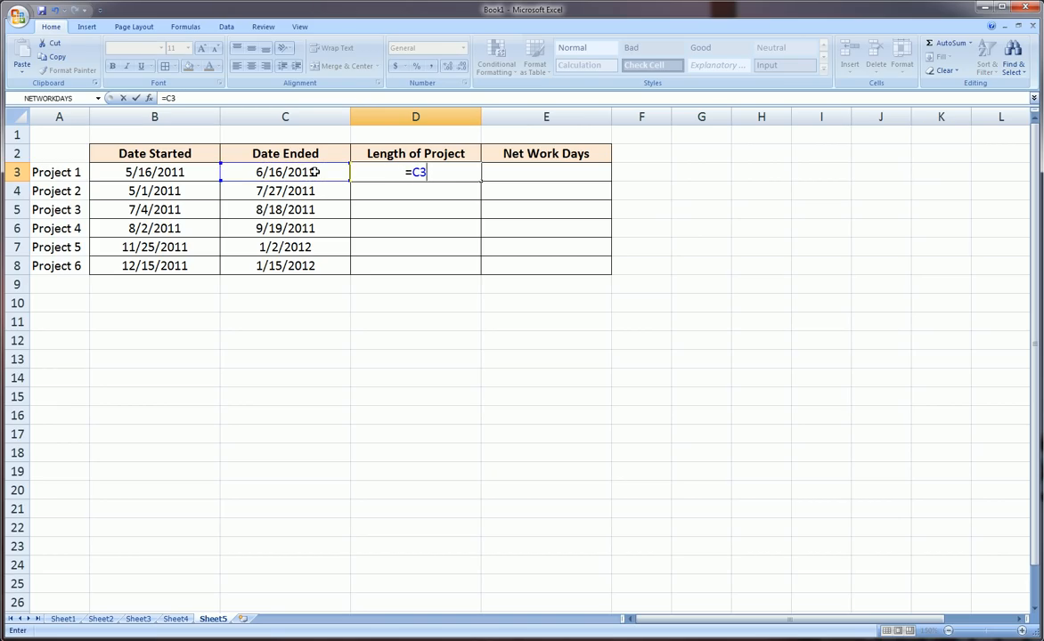
type("-")
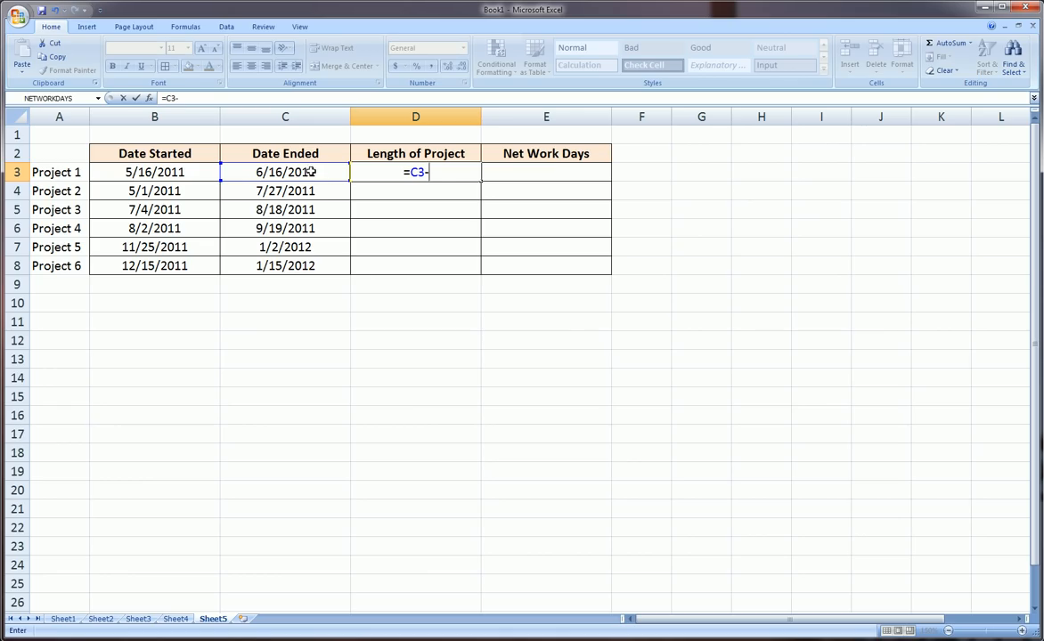
mouse_move(232, 177)
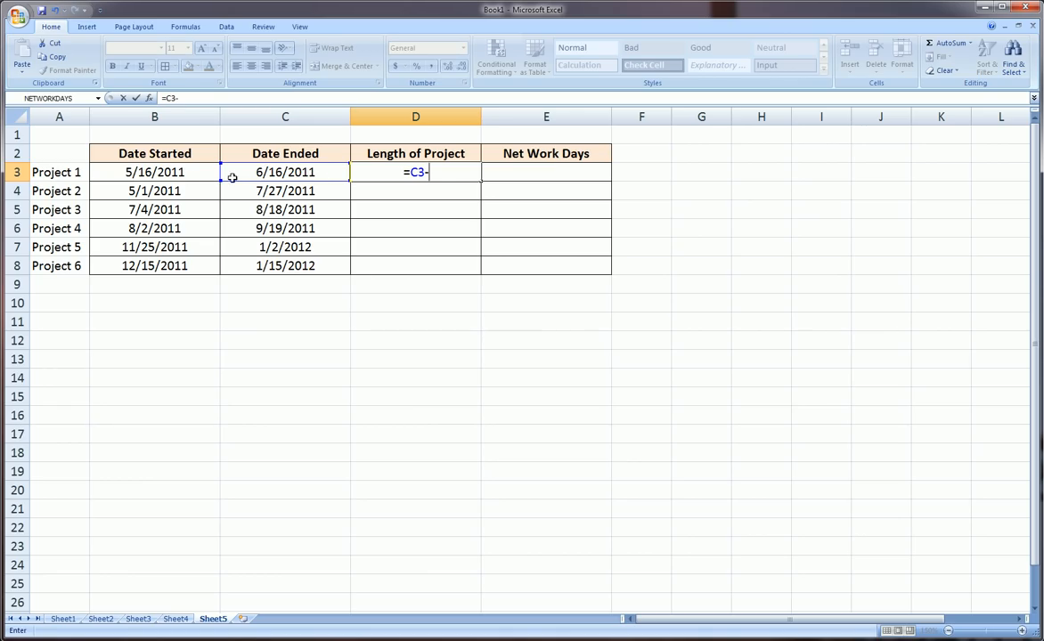
left_click(154, 172)
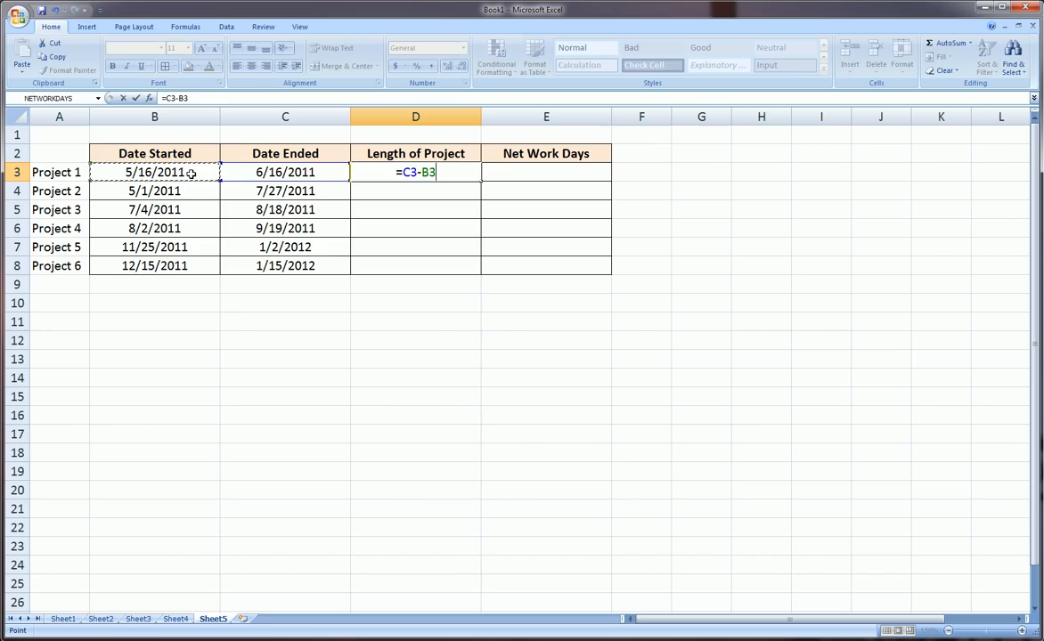
key("Enter")
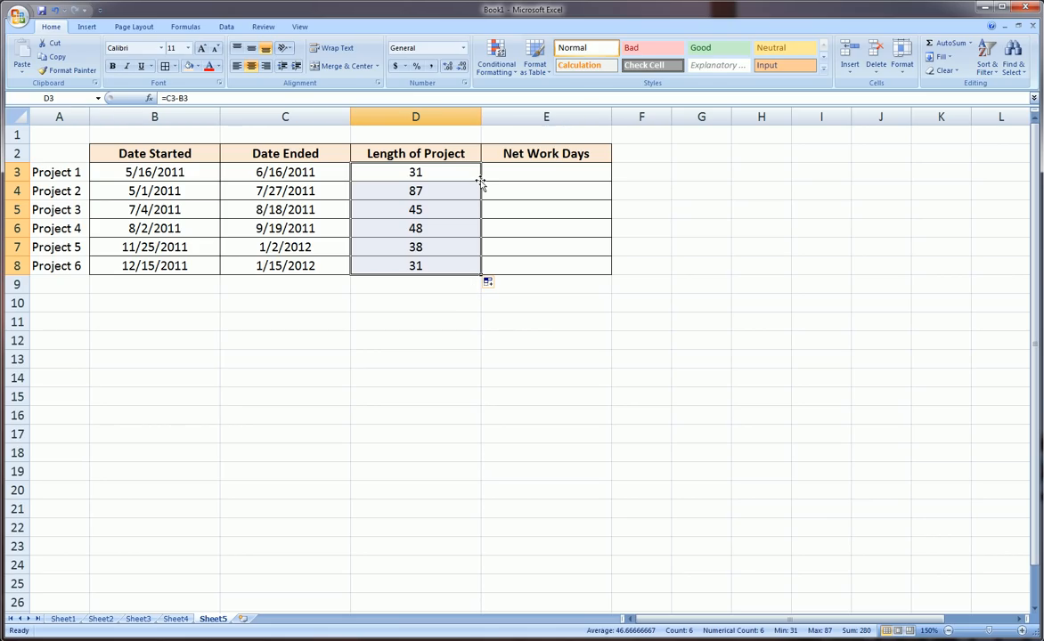
left_click(415, 172)
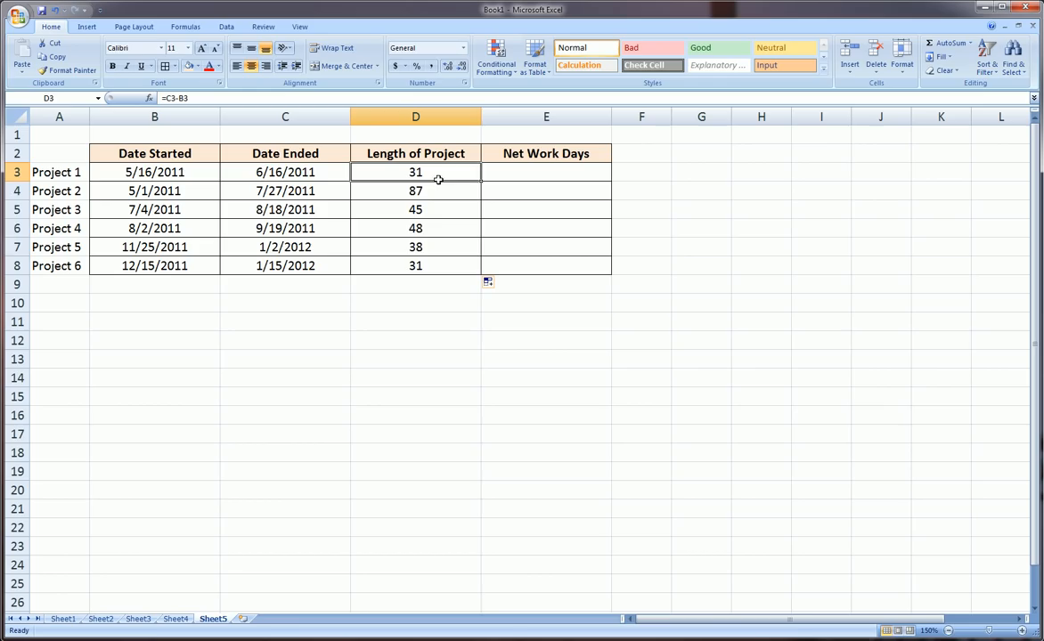
left_click_drag(416, 172, 415, 266)
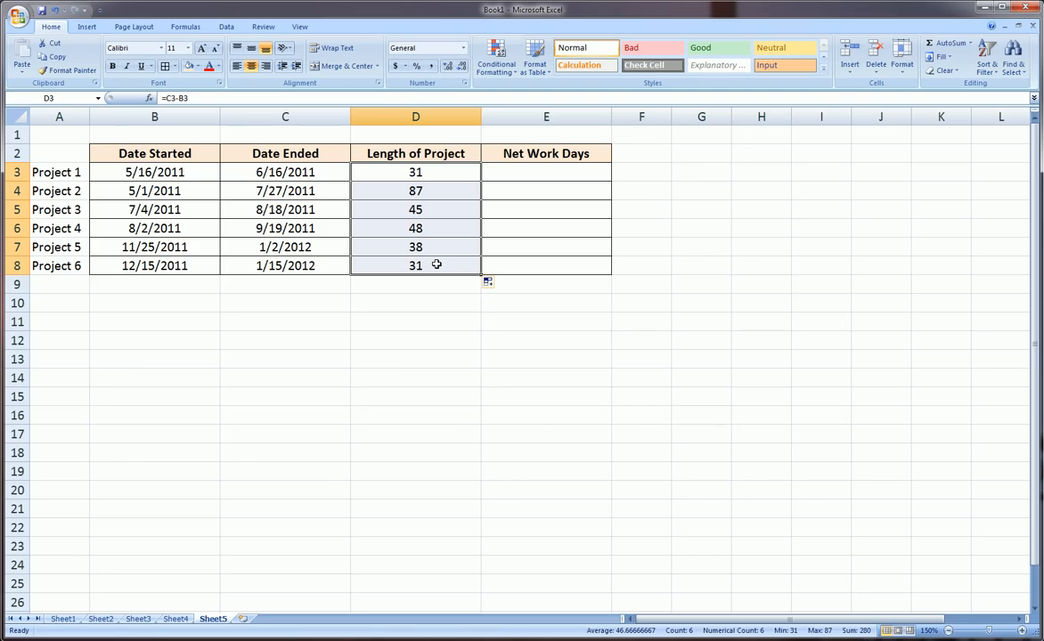
left_click_drag(415, 172, 415, 266)
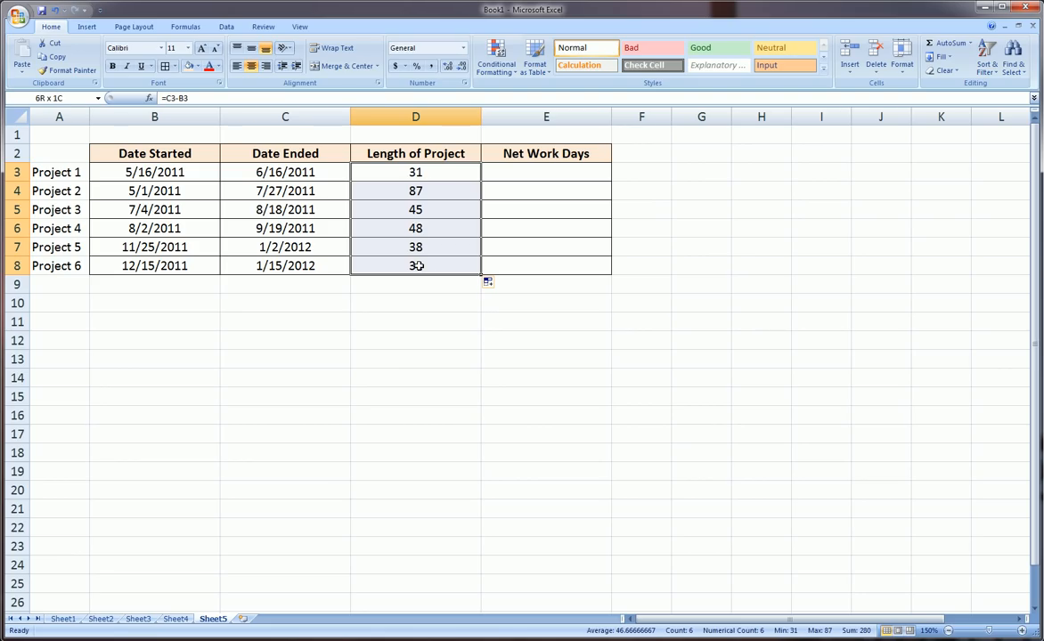
left_click(415, 172)
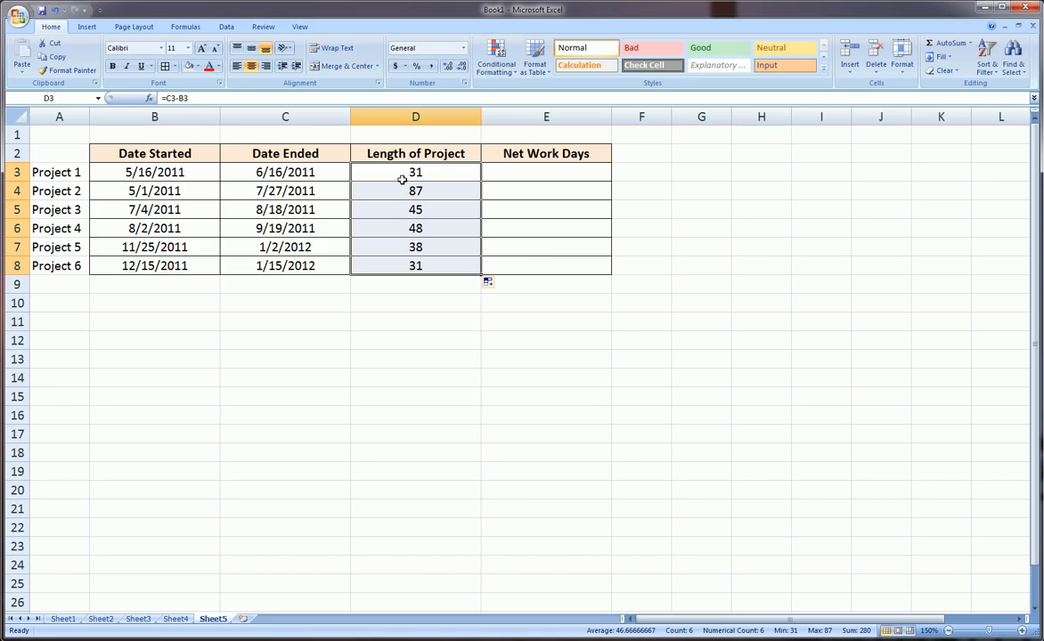
mouse_move(554, 169)
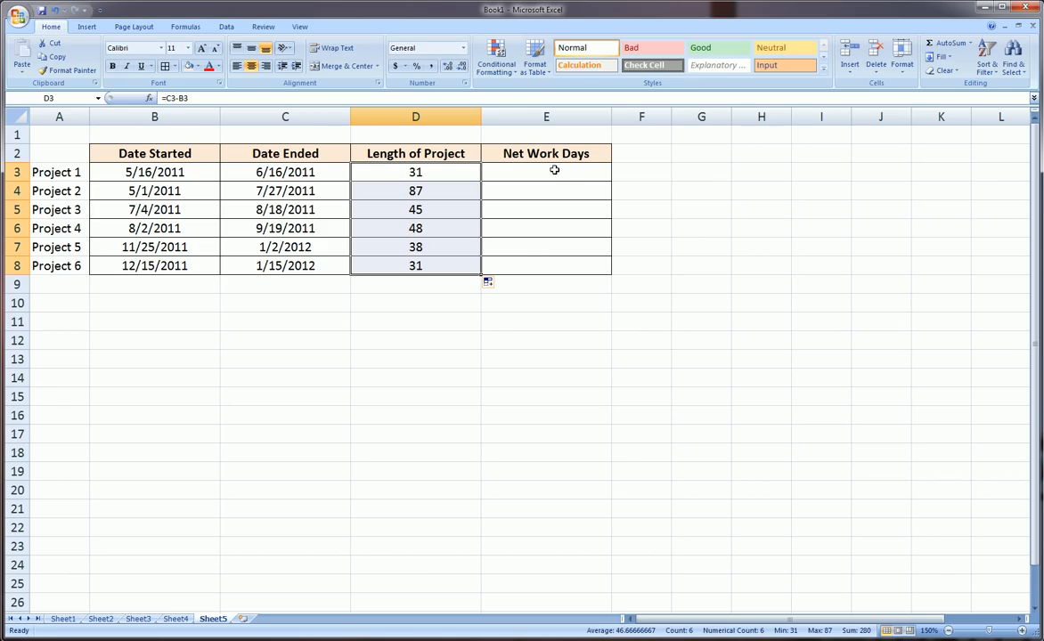
left_click(545, 172)
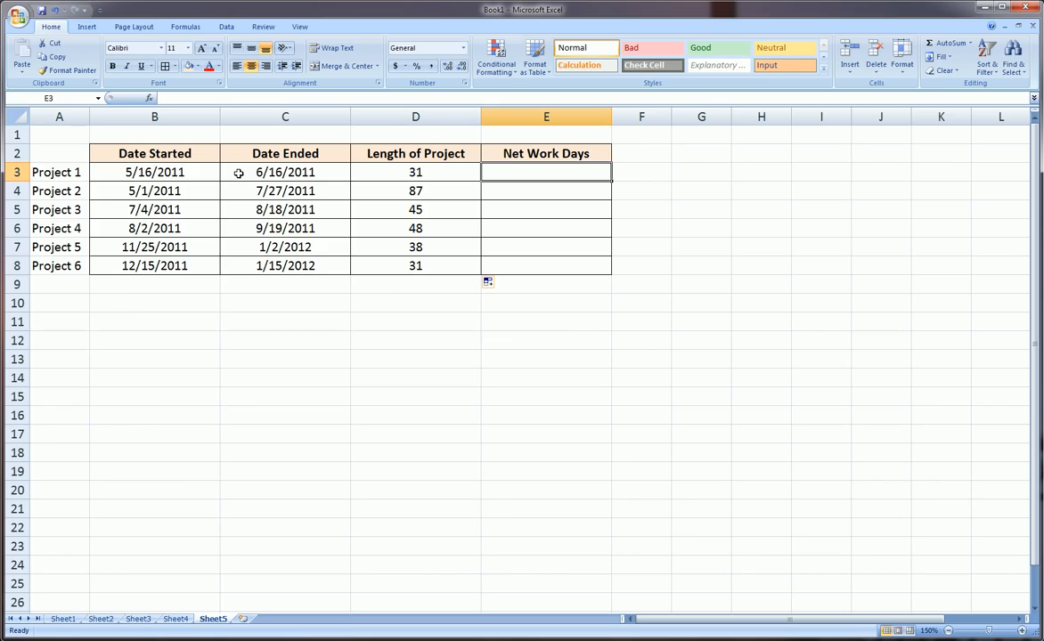
- Enter =NETWORKDAYS(B3,C3) in E3, giving Project 1 24 net work days
type("=")
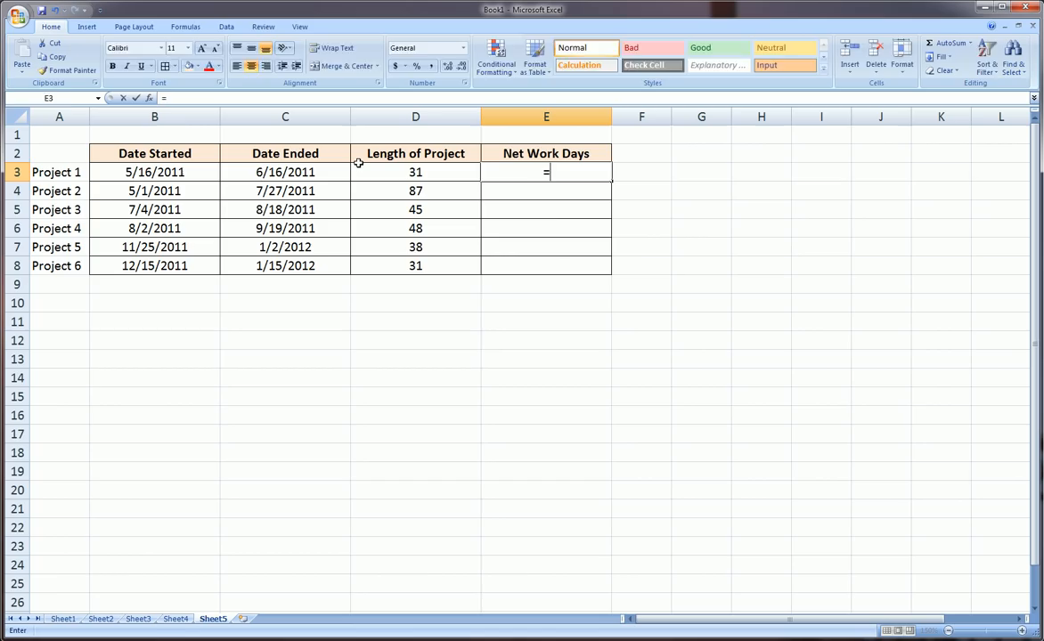
type("ne")
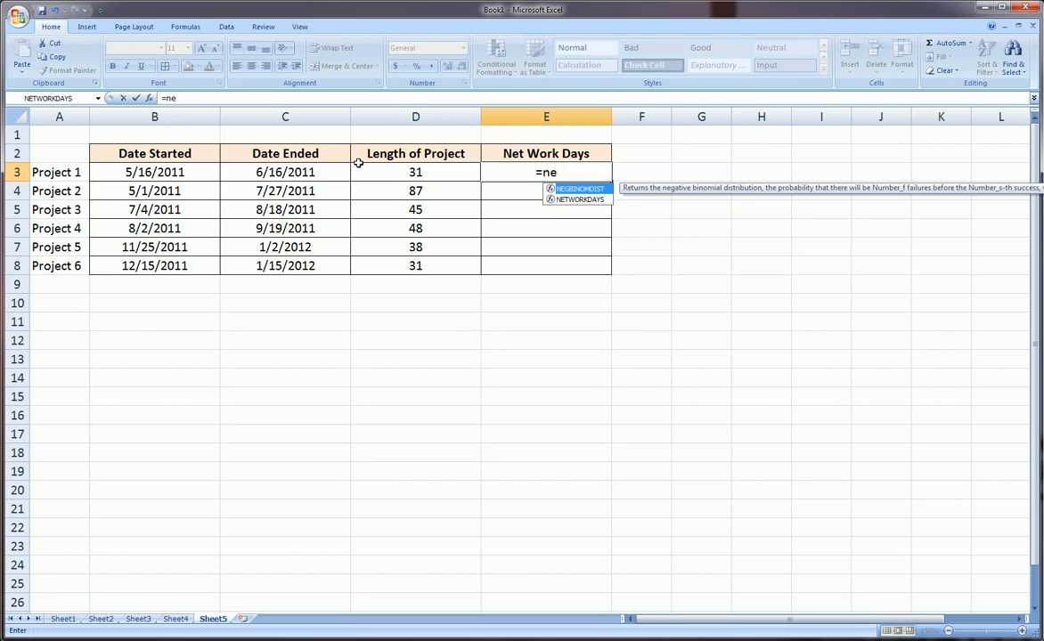
type("twor")
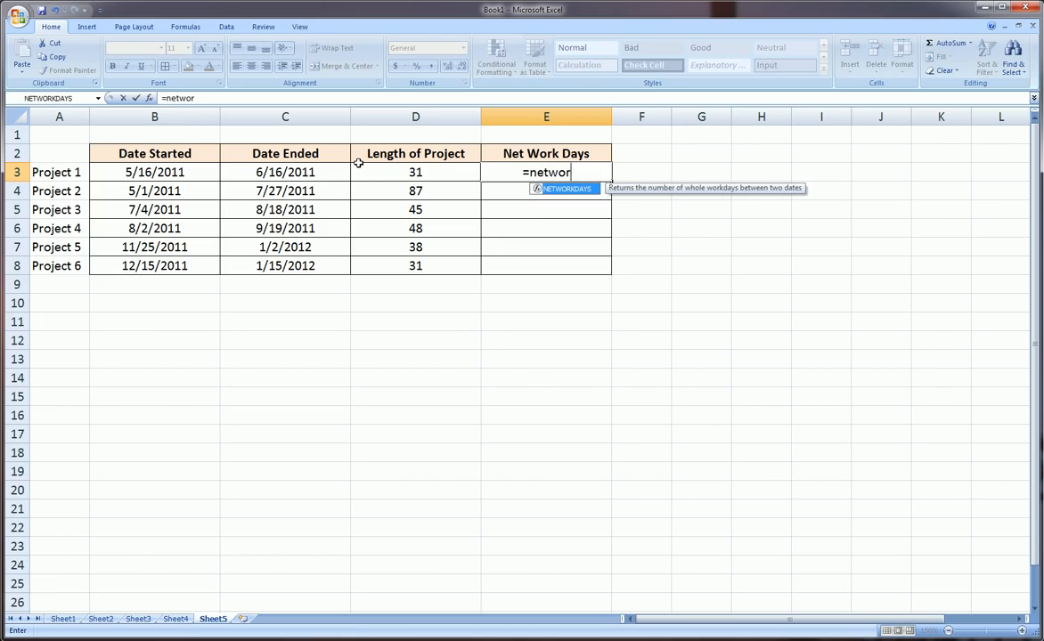
type("kdays(")
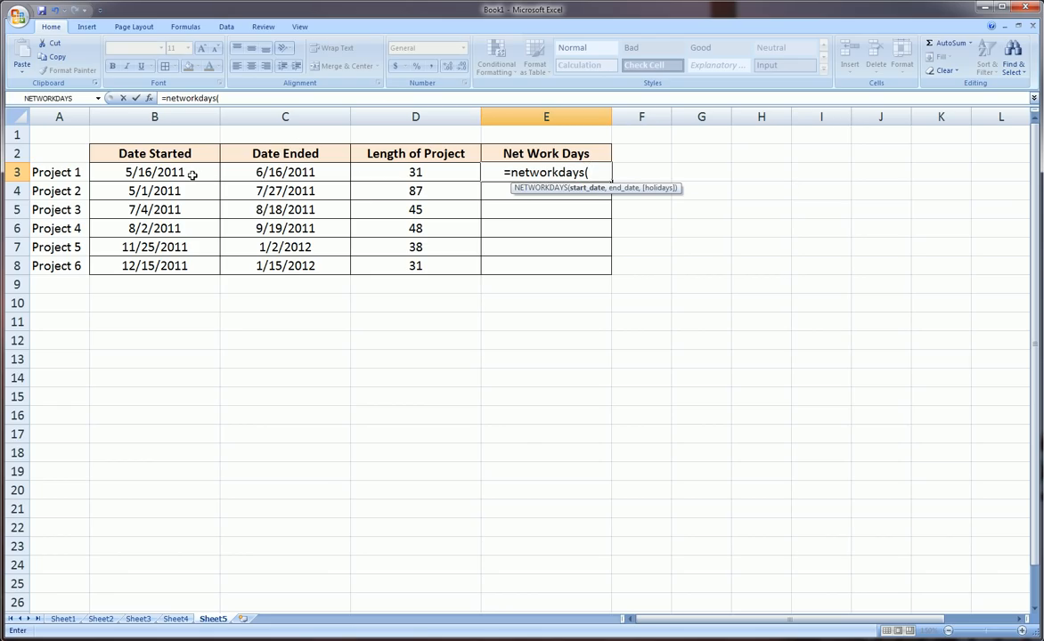
left_click(154, 172)
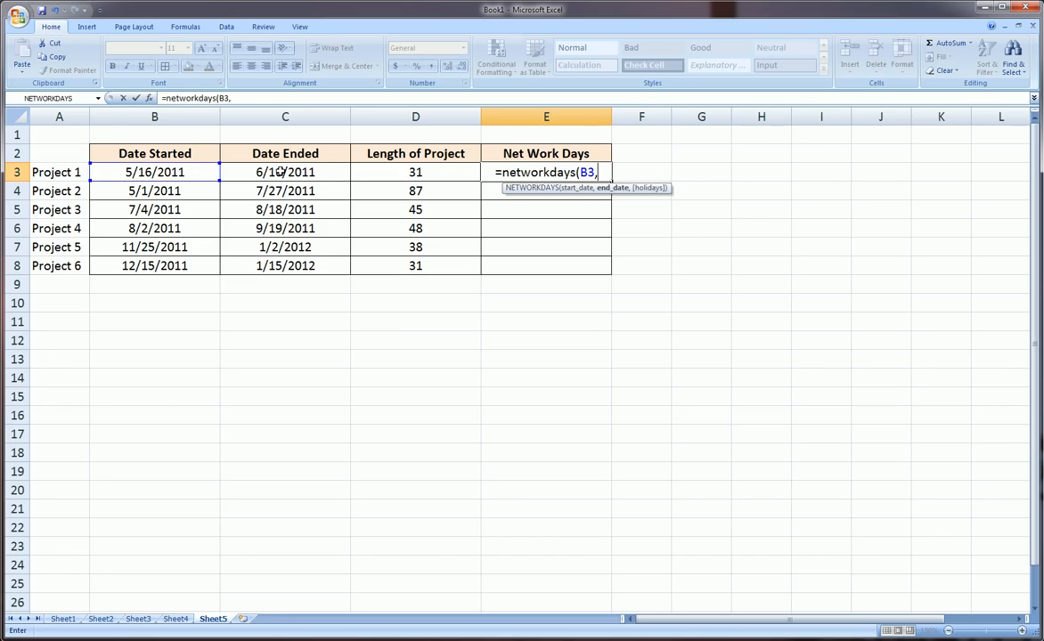
left_click(284, 172)
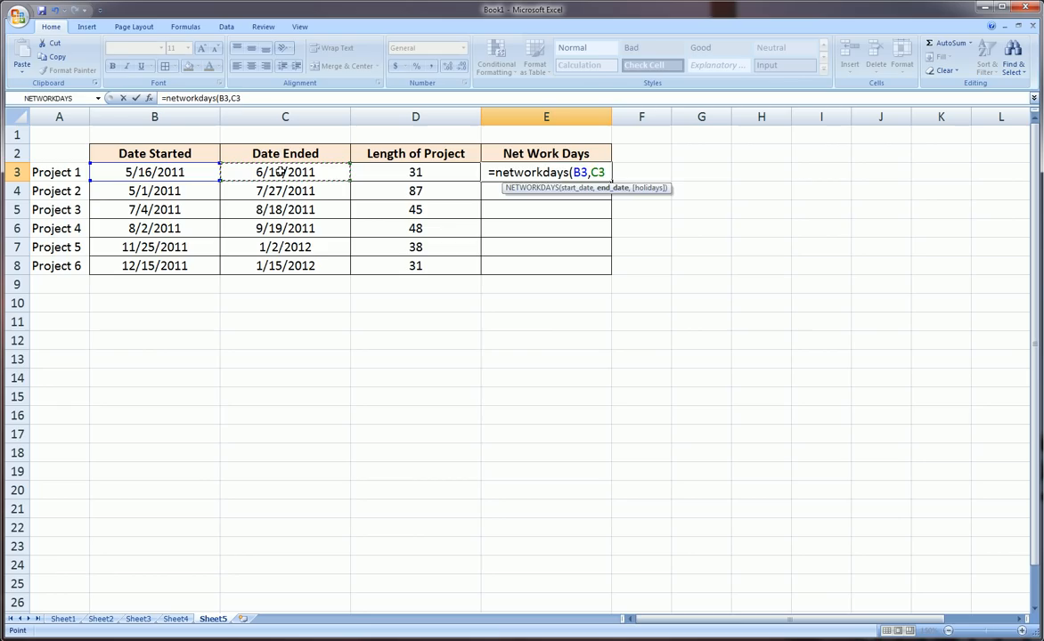
key("Enter")
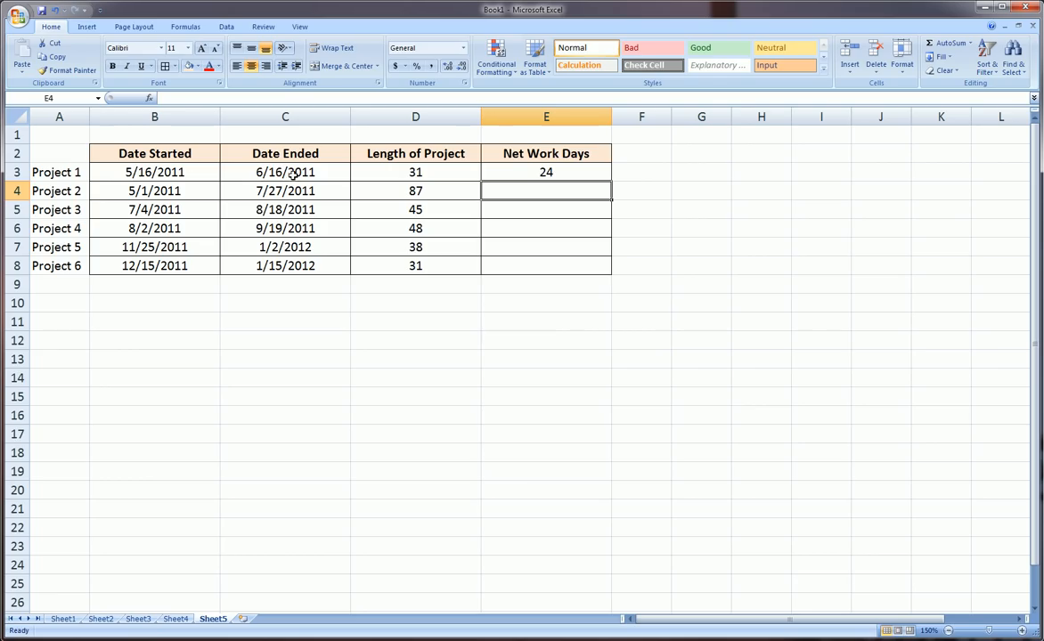
- Copy E3's NETWORKDAYS formula down to E8, then review the results (63, 34, 35, 27, 22)
left_click(546, 172)
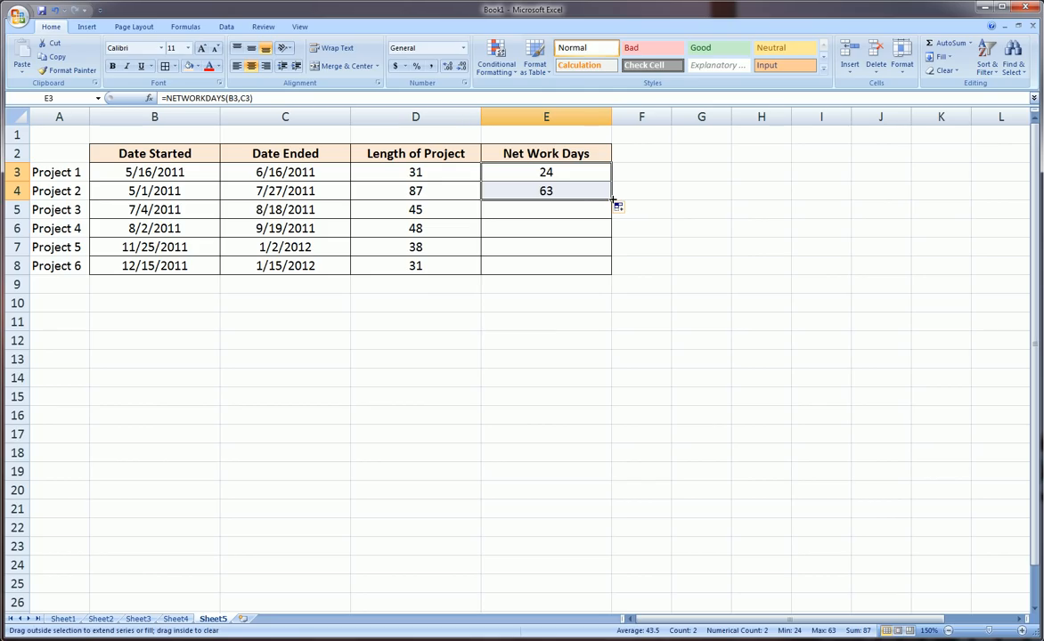
left_click_drag(614, 196, 614, 266)
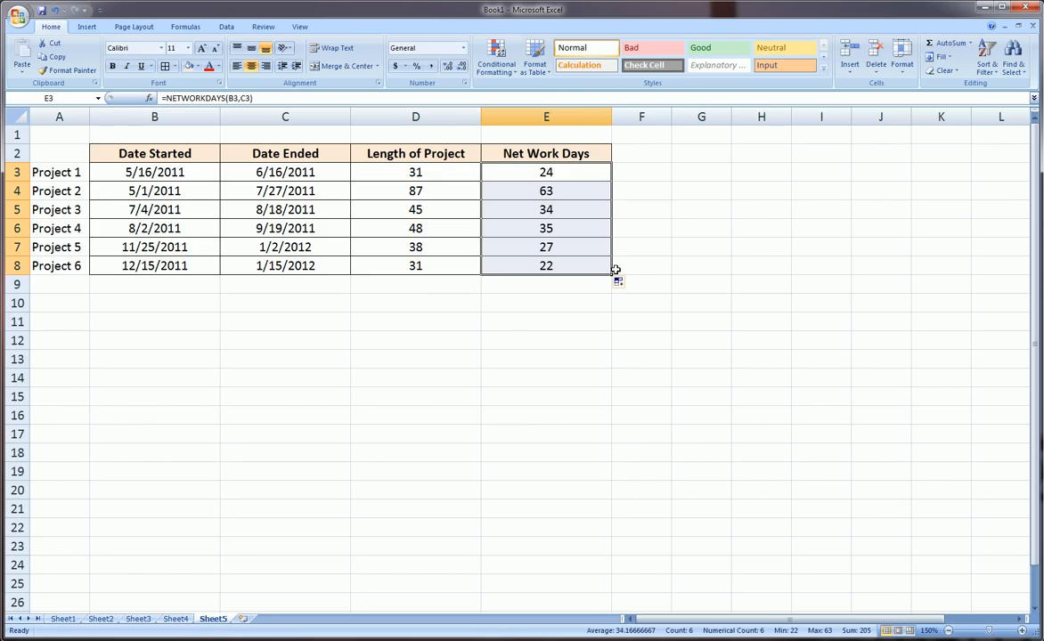
left_click(546, 172)
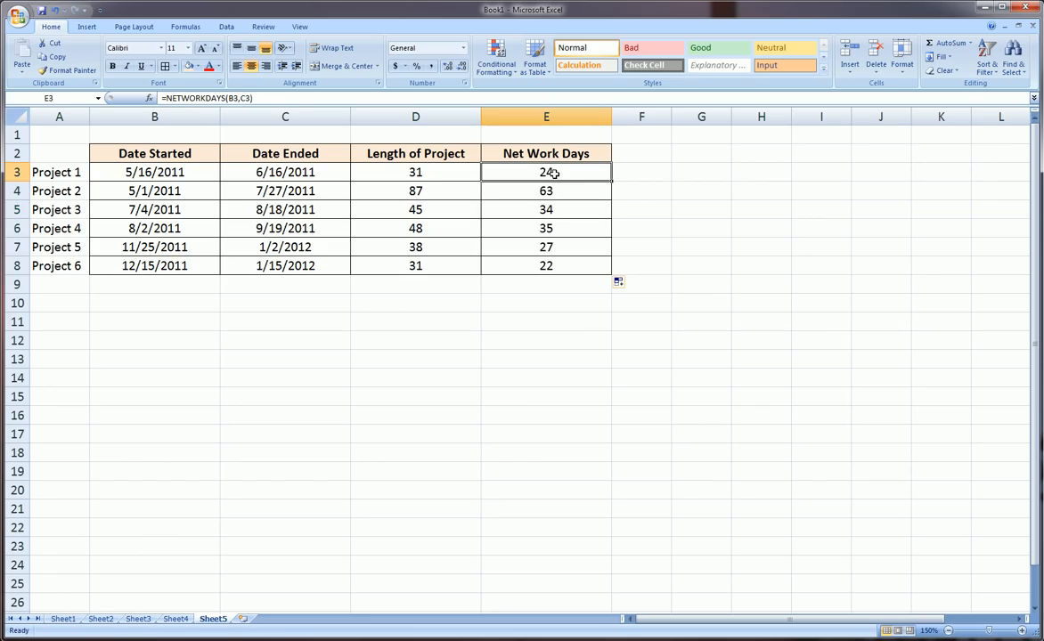
left_click(415, 191)
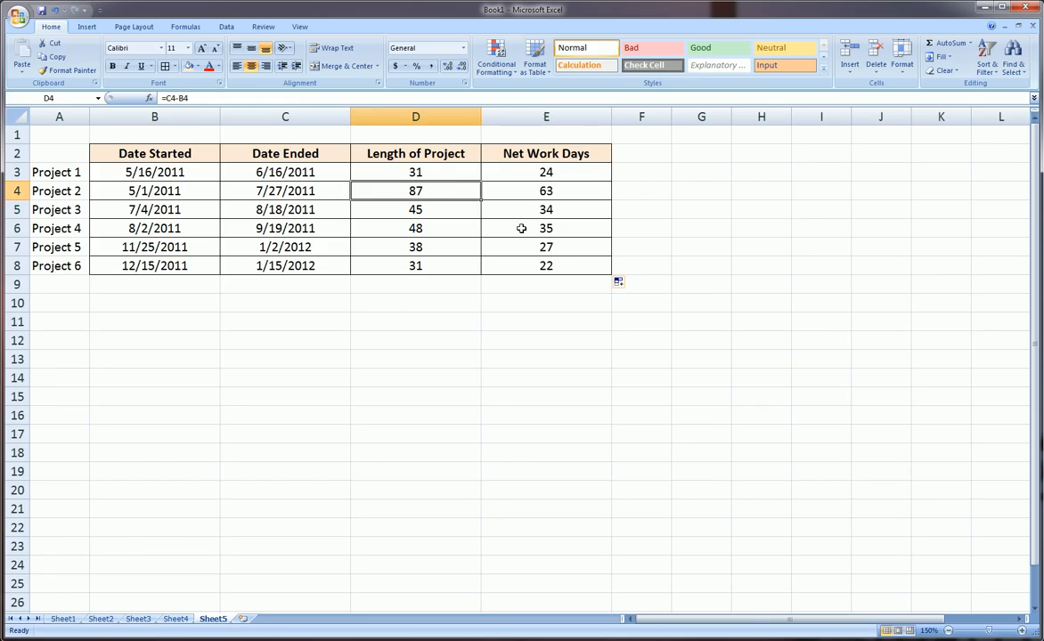
left_click(545, 117)
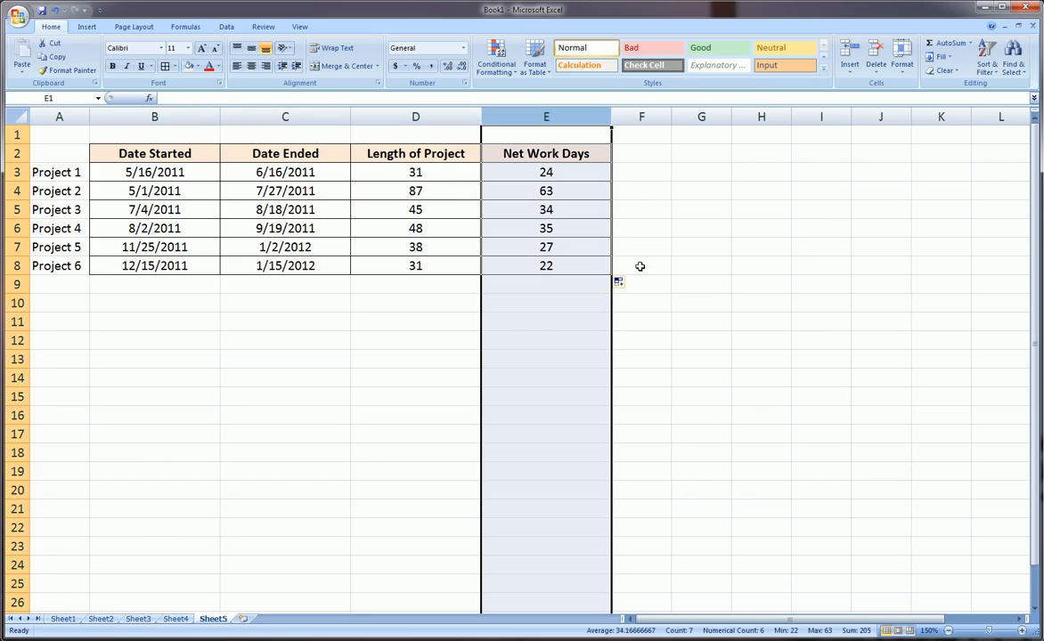
mouse_move(651, 264)
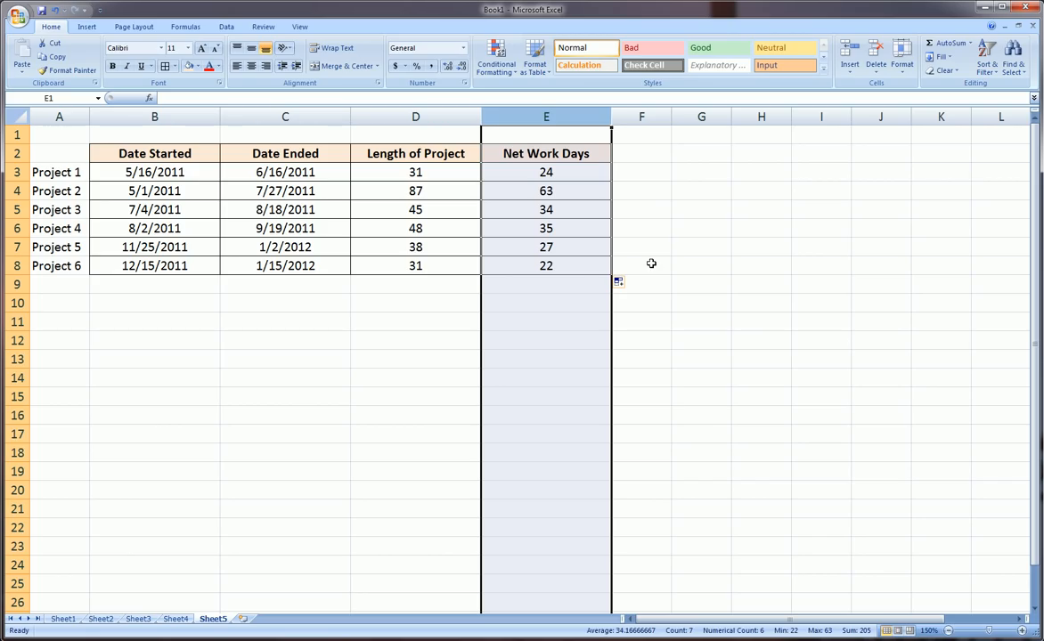
left_click(546, 283)
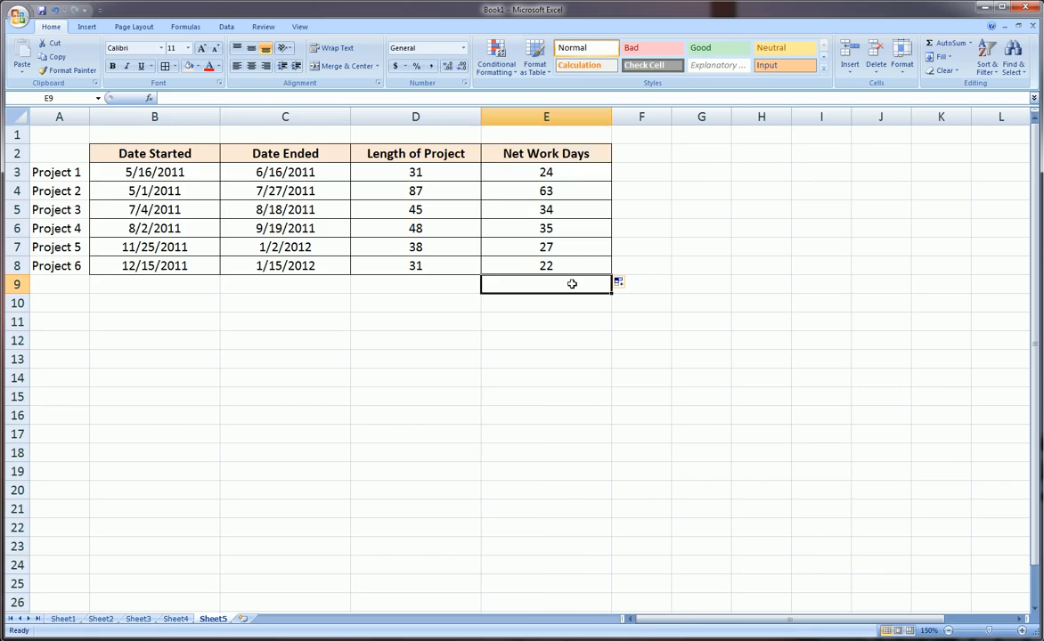